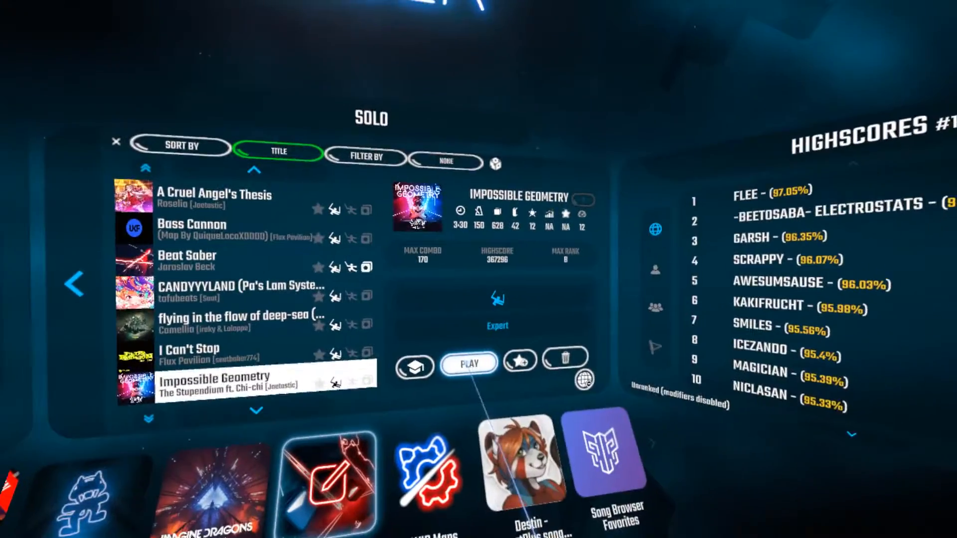
Step: Start the Impossible Geometry level on Expert difficulty from the Solo song list
{"action": "left_click", "coordinate": [469, 363]}
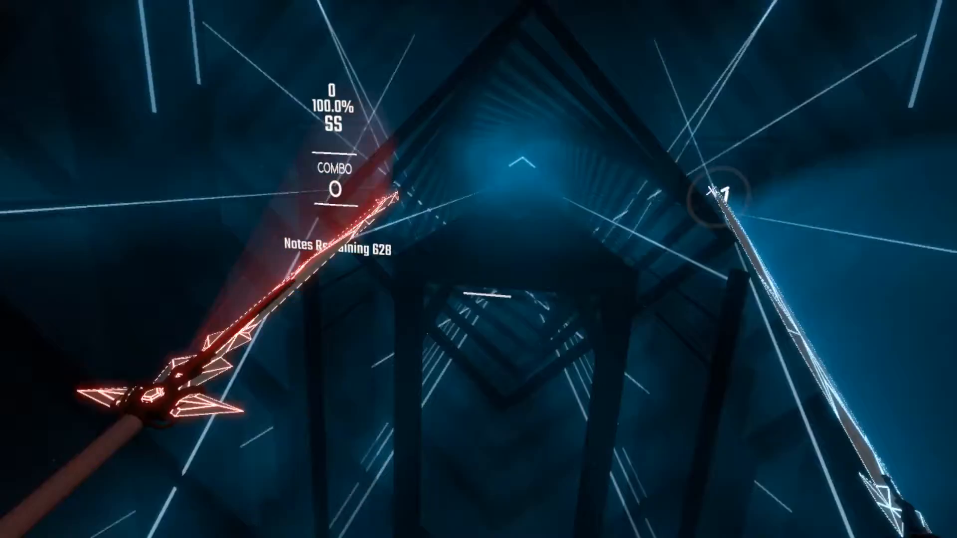